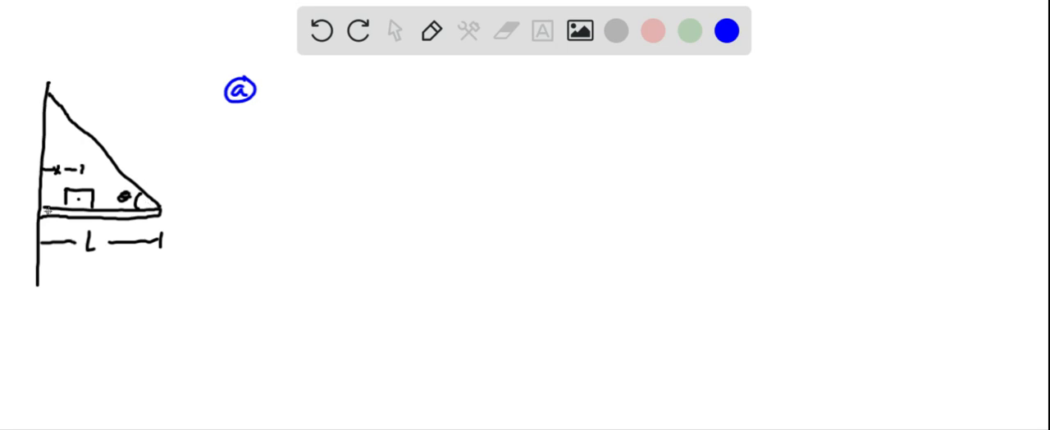
{"action": "mouse_move", "coordinate": [264, 90]}
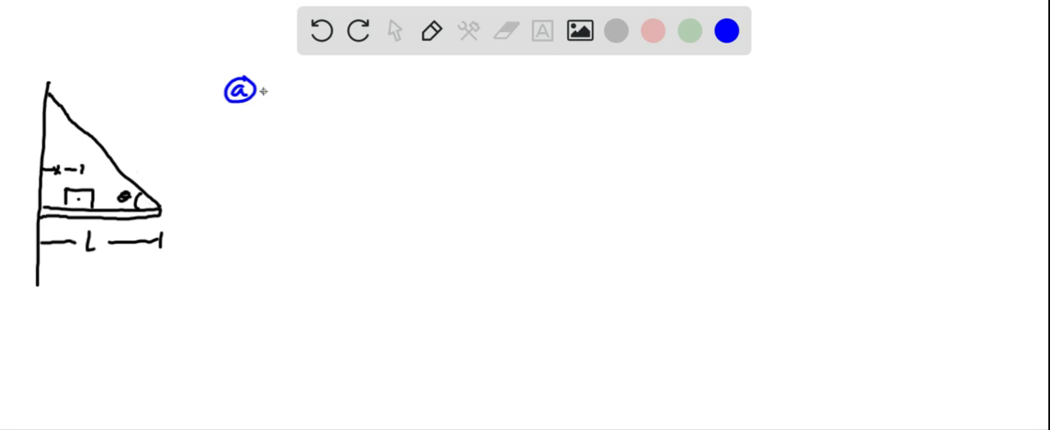
{"action": "mouse_move", "coordinate": [54, 206]}
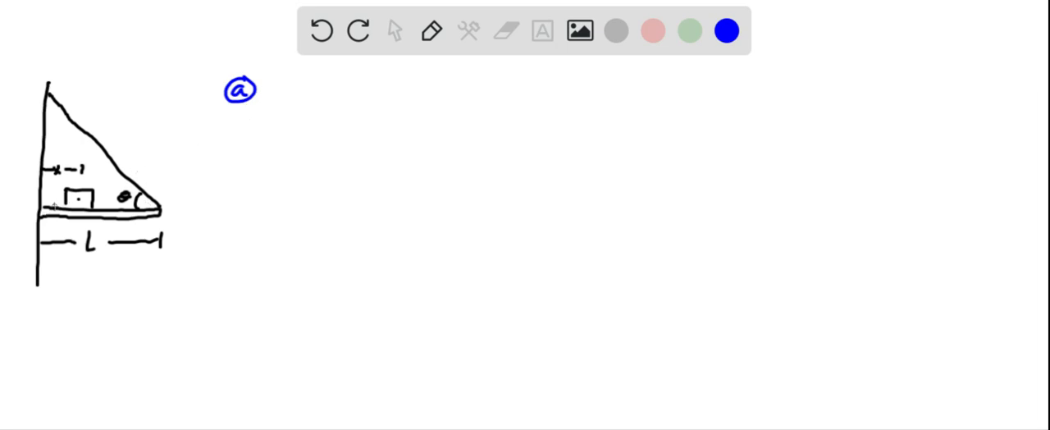
{"action": "mouse_move", "coordinate": [279, 98]}
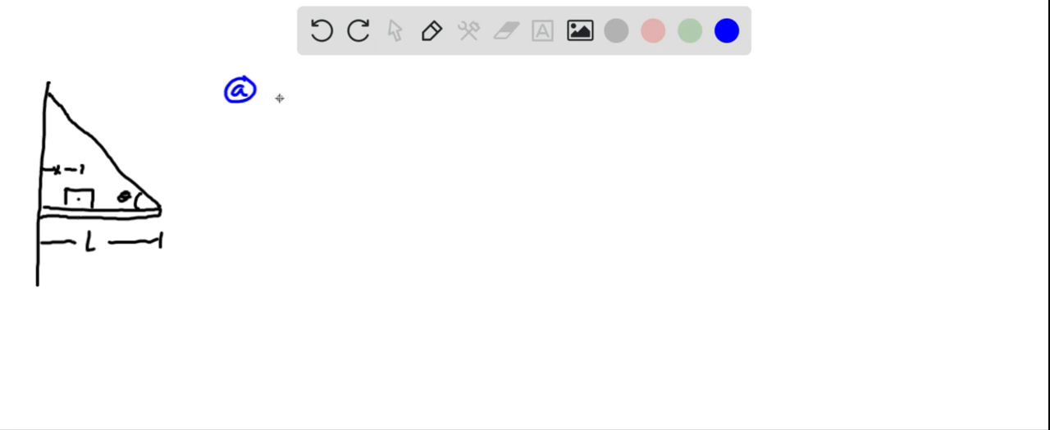
- Handwrite the blue torque balance Wx − TL sinθ = 0 beside the (a) label, leading to T = Wx/(L sinθ)
{"action": "left_click_drag", "start_coordinate": [283, 103], "coordinate": [304, 95]}
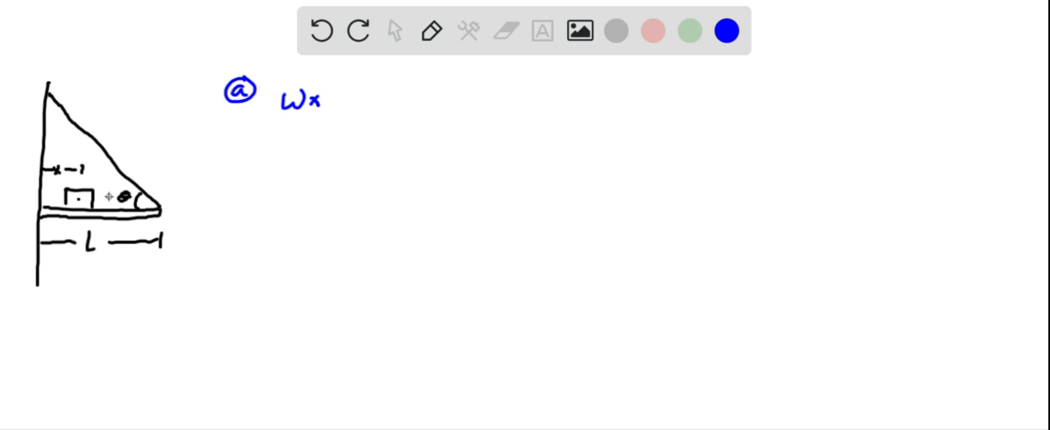
{"action": "mouse_move", "coordinate": [349, 105]}
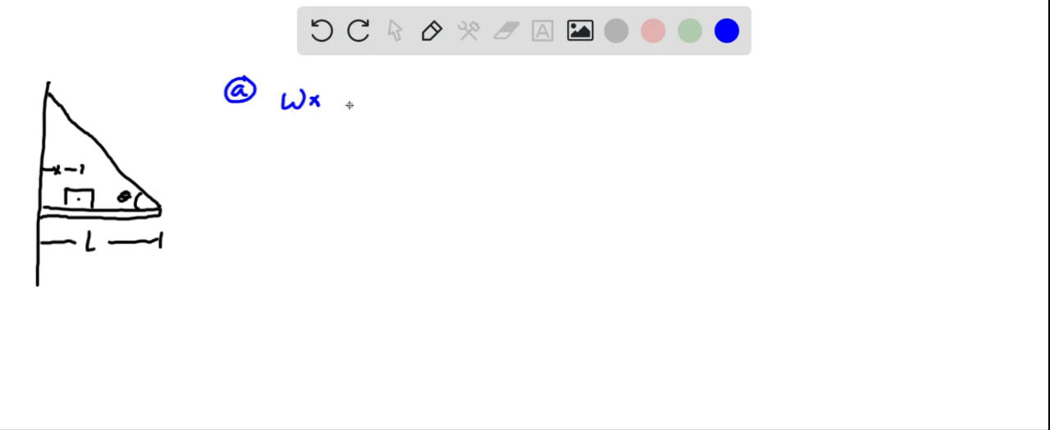
{"action": "left_click_drag", "start_coordinate": [327, 98], "coordinate": [348, 99]}
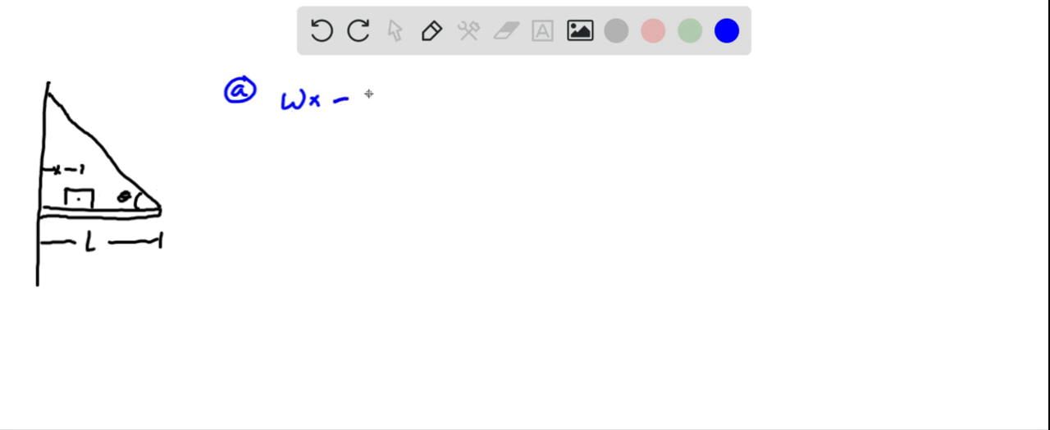
{"action": "type", "text": "TLsinθ =0"}
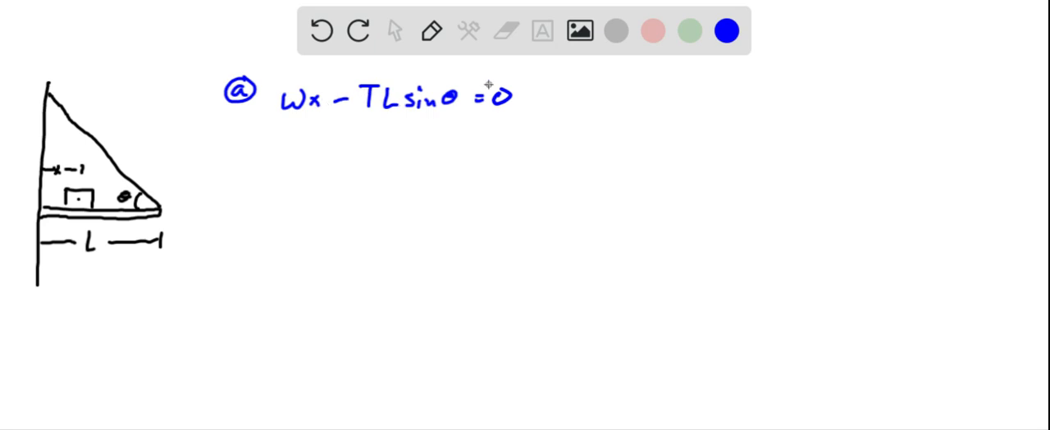
{"action": "mouse_move", "coordinate": [427, 117]}
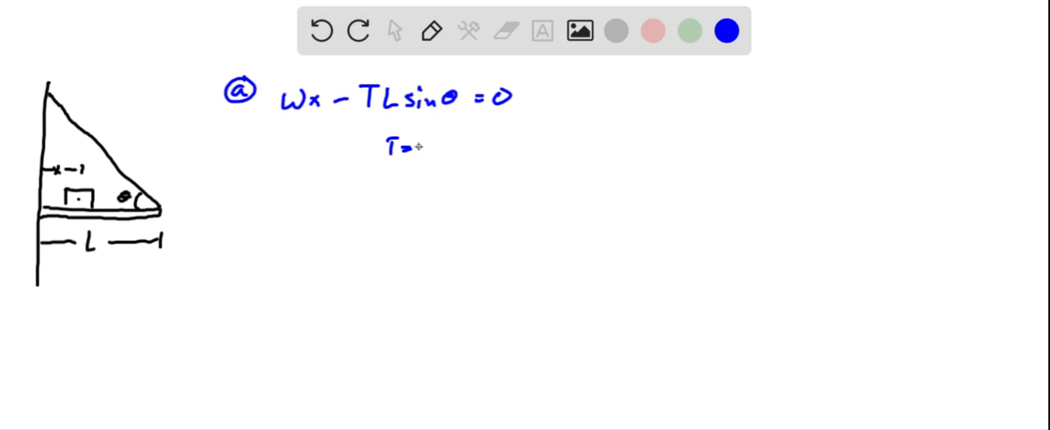
{"action": "mouse_move", "coordinate": [449, 145]}
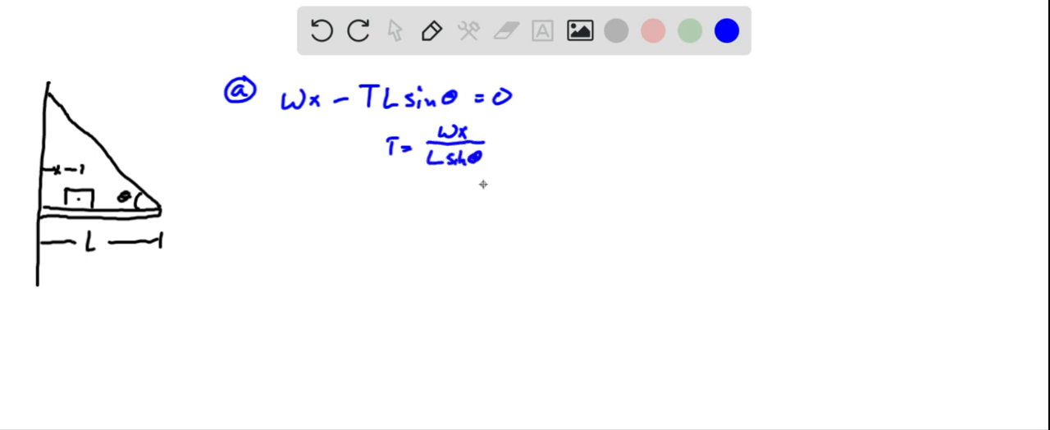
{"action": "mouse_move", "coordinate": [332, 173]}
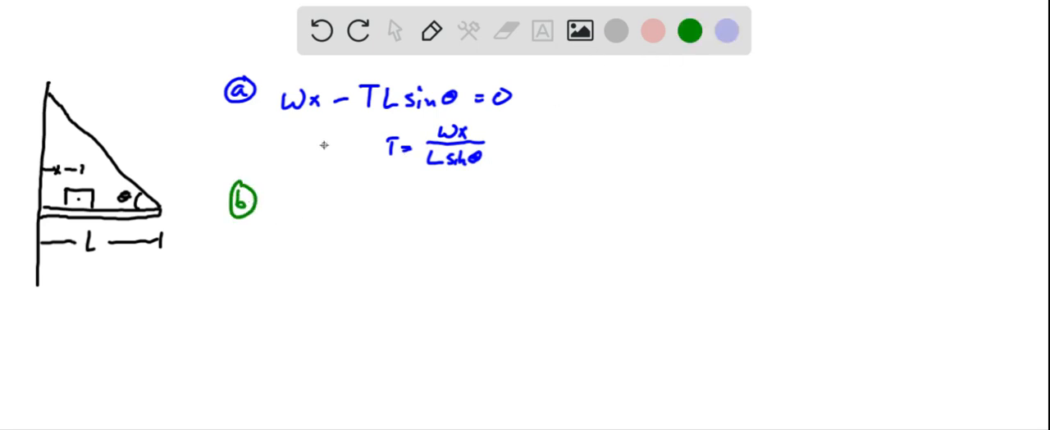
{"action": "mouse_move", "coordinate": [313, 193]}
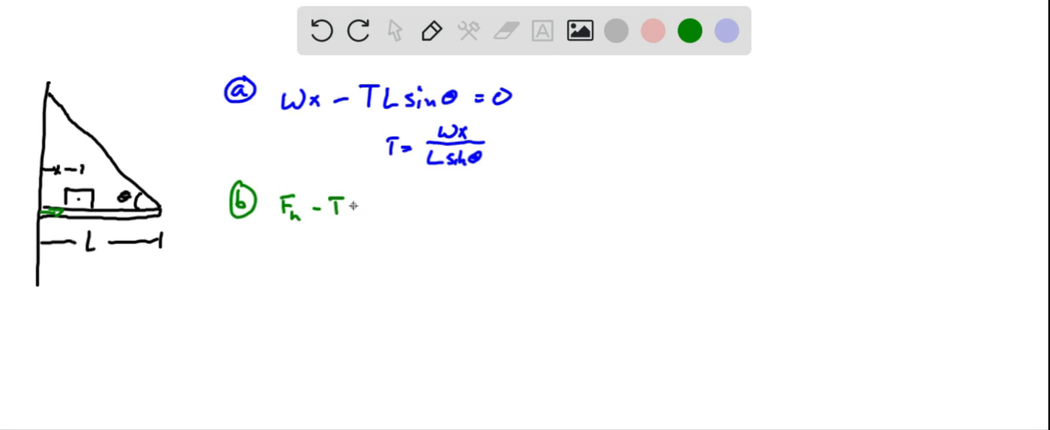
- Write part (b) in green, Fh − T cosθ = 0 solved as Fh = Wx/(L tanθ), then switch ink to black
{"action": "type", "text": "cosθ = 0"}
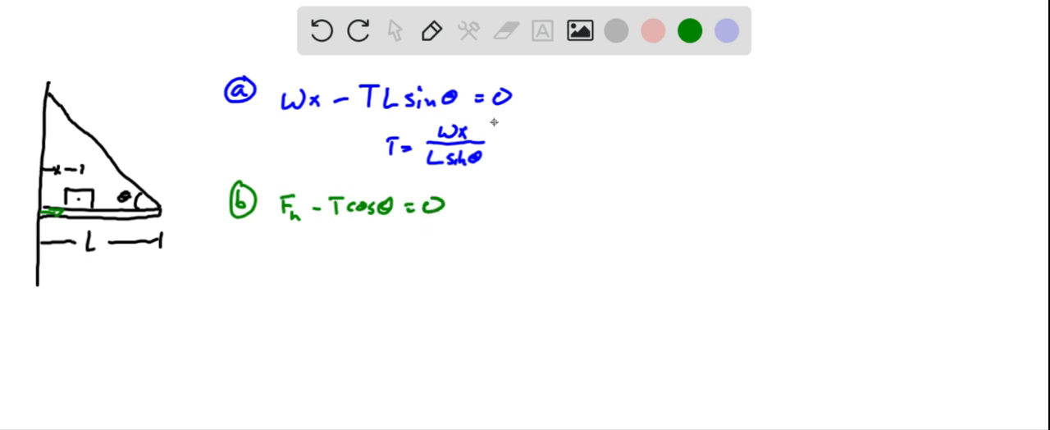
{"action": "mouse_move", "coordinate": [332, 248]}
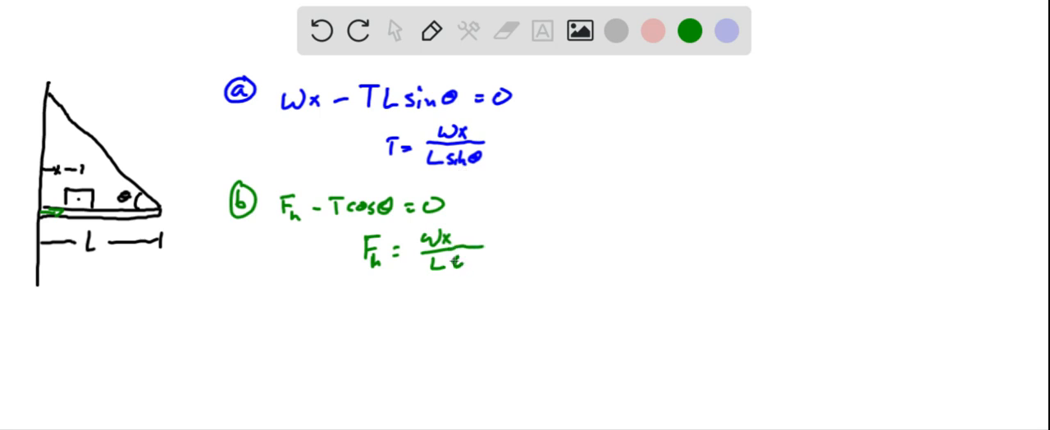
{"action": "type", "text": "tanθ"}
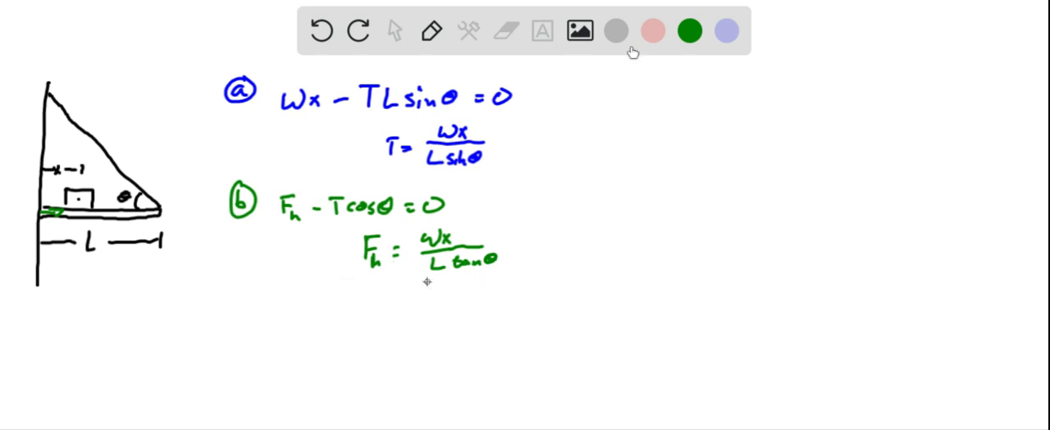
{"action": "left_click", "coordinate": [617, 31]}
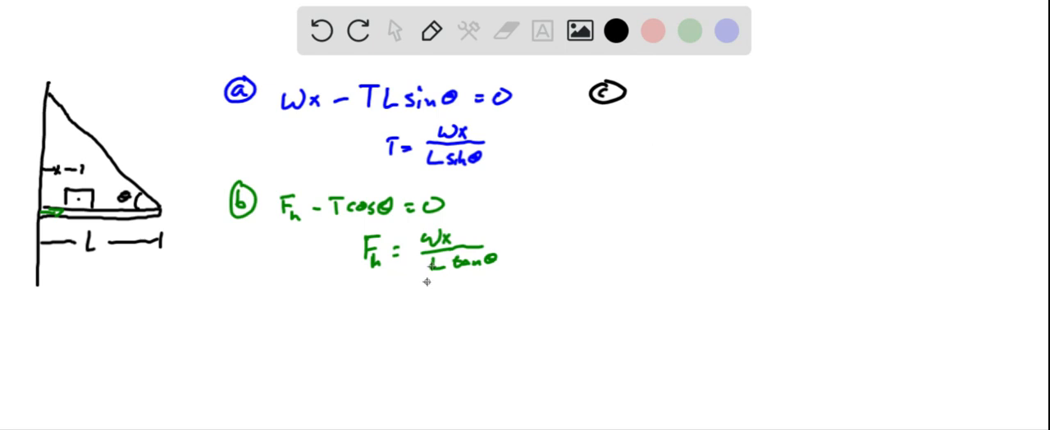
{"action": "mouse_move", "coordinate": [659, 127]}
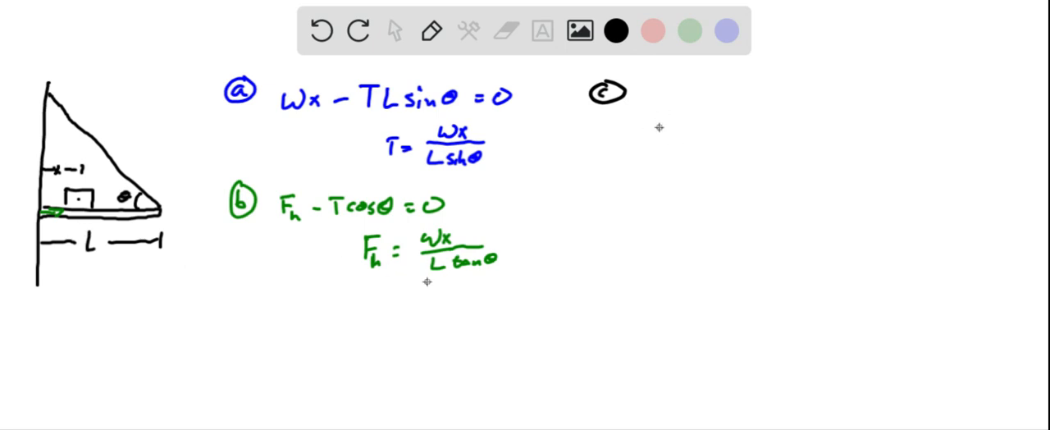
- Start part (c) in black with the vertical force balance Fv − W + T sinθ
{"action": "type", "text": "Fv"}
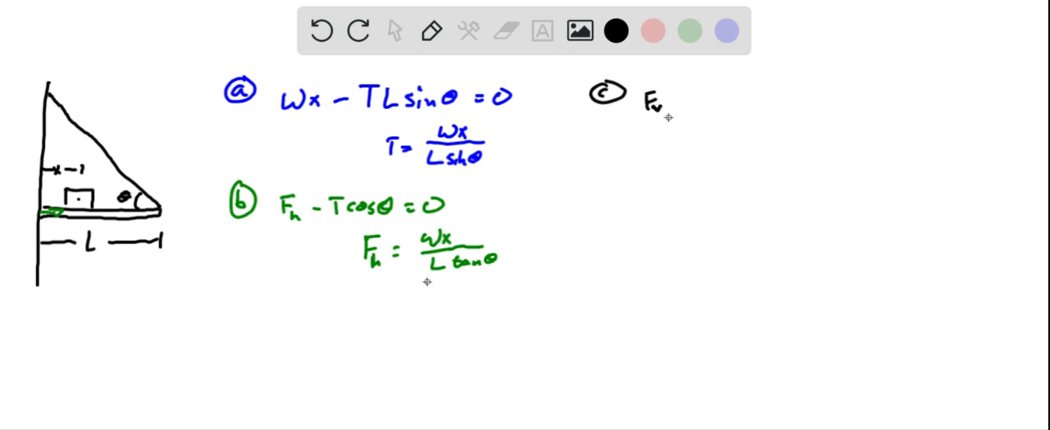
{"action": "mouse_move", "coordinate": [675, 101]}
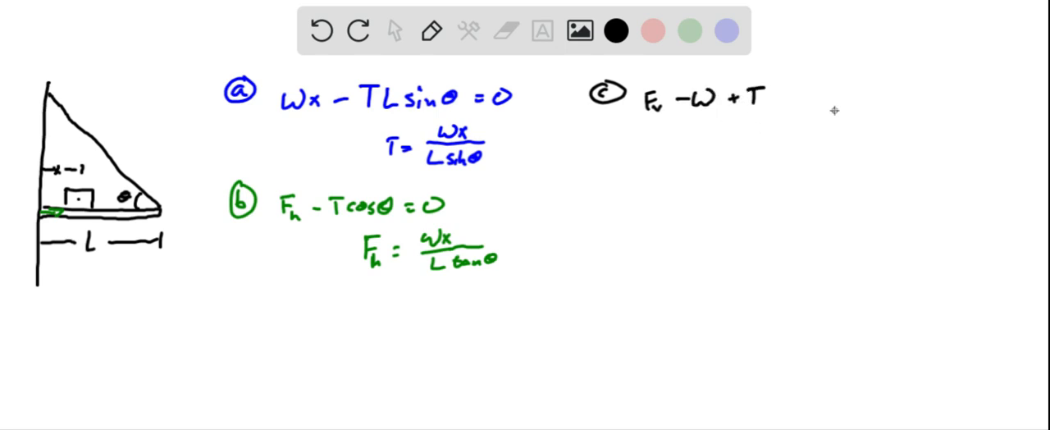
{"action": "type", "text": "s"}
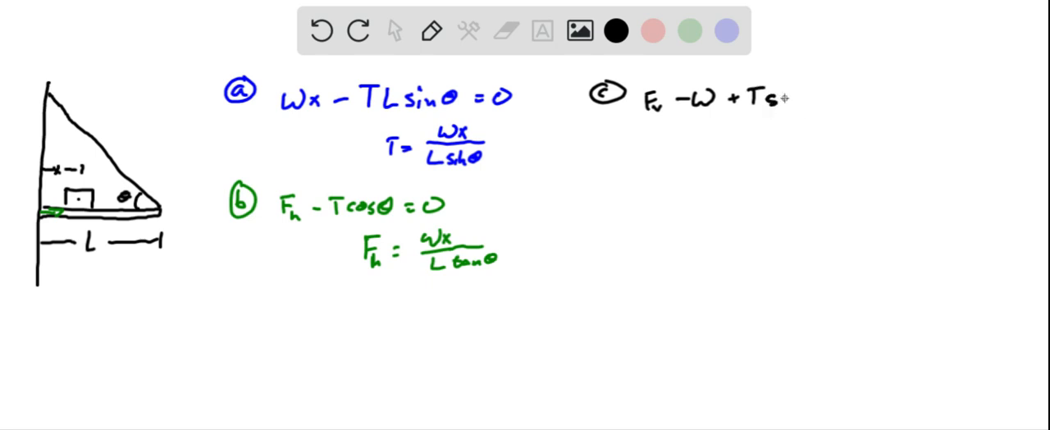